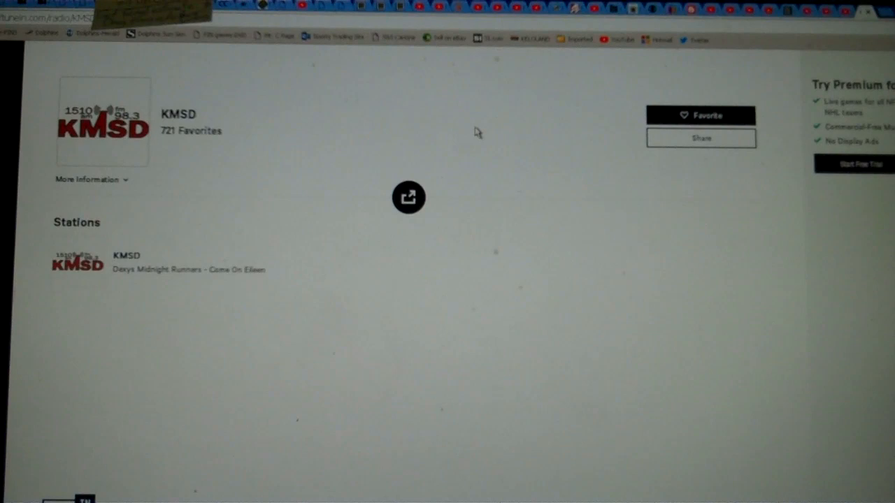
scroll("down", 3)
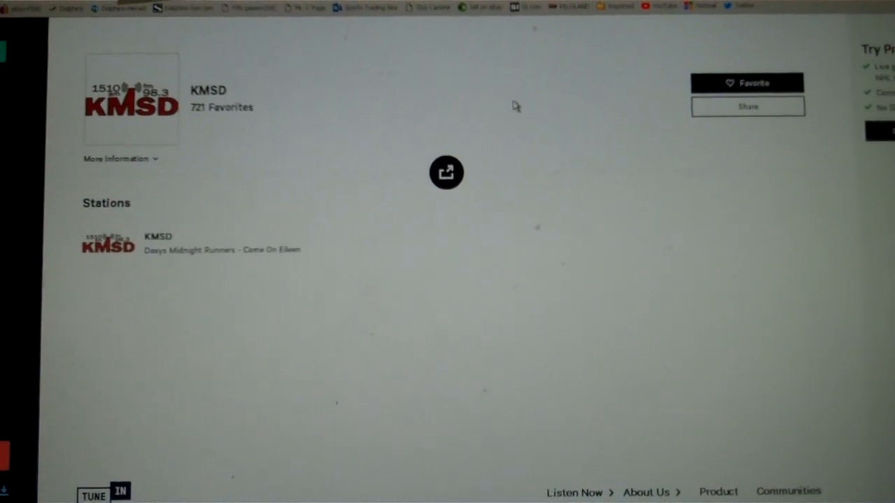
scroll("down", 3)
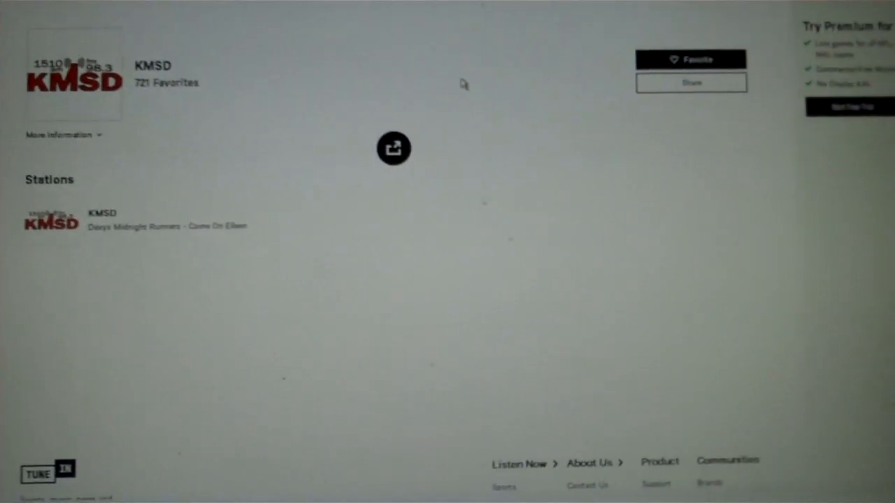